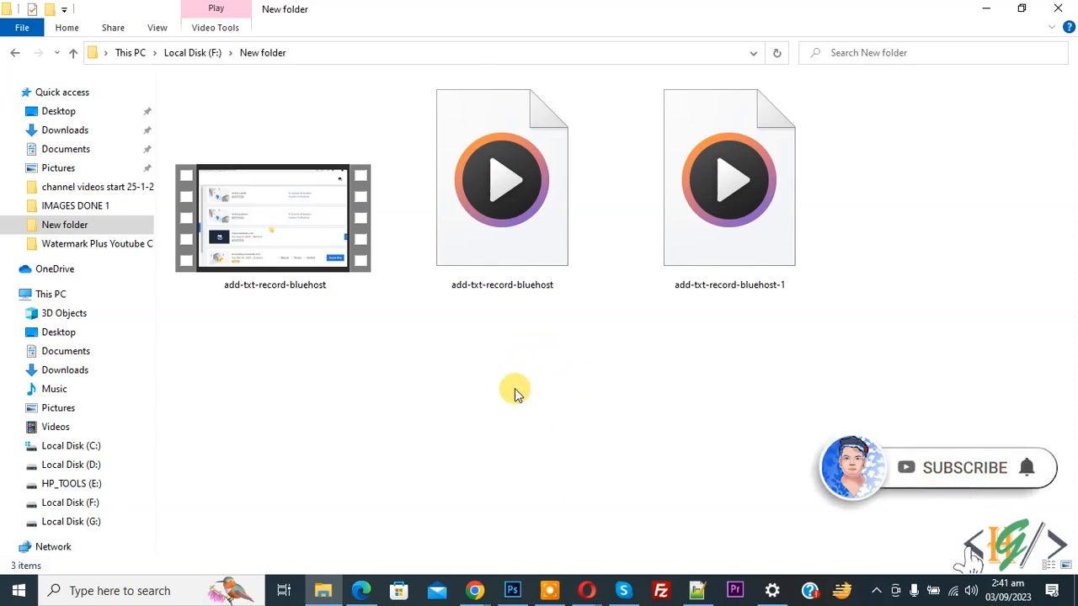
mouse_move(530, 379)
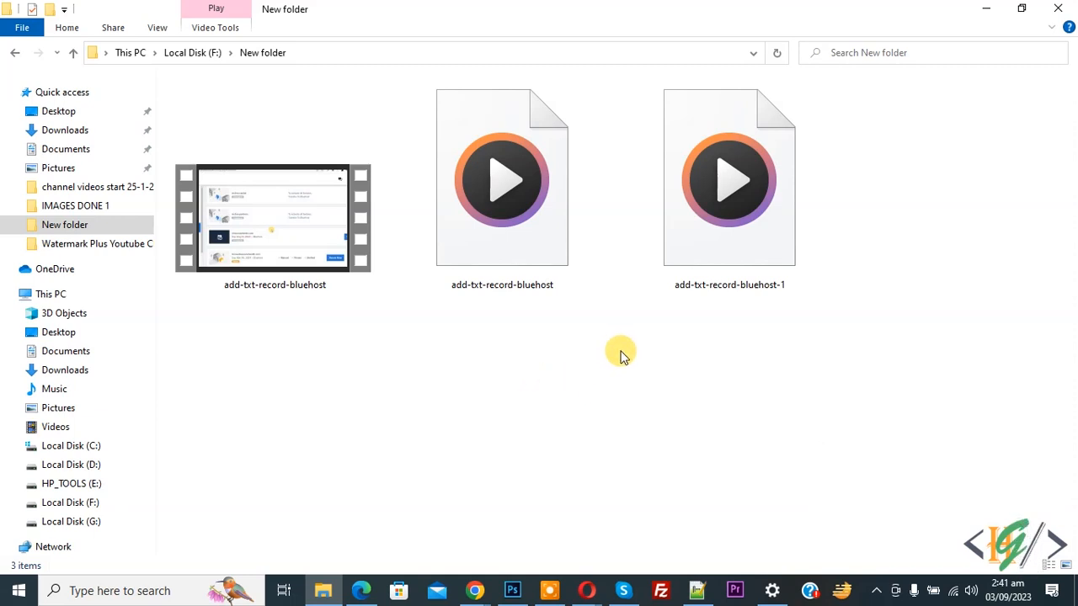
Step: Inspect the add-txt-record-bluehost-1 file's context menu, then enable File name extensions in View
click(729, 176)
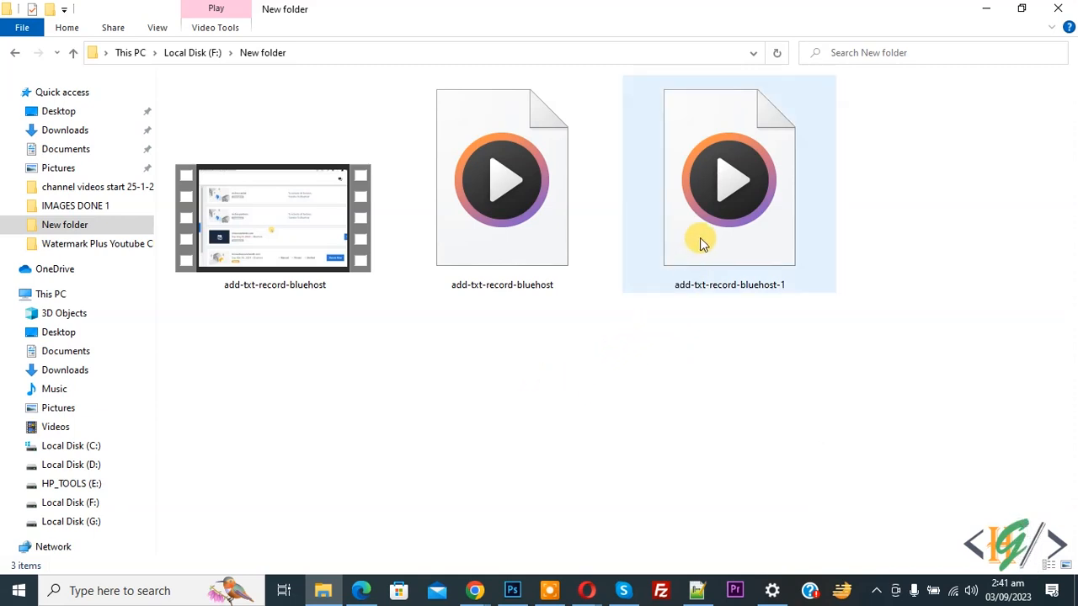
right_click(728, 176)
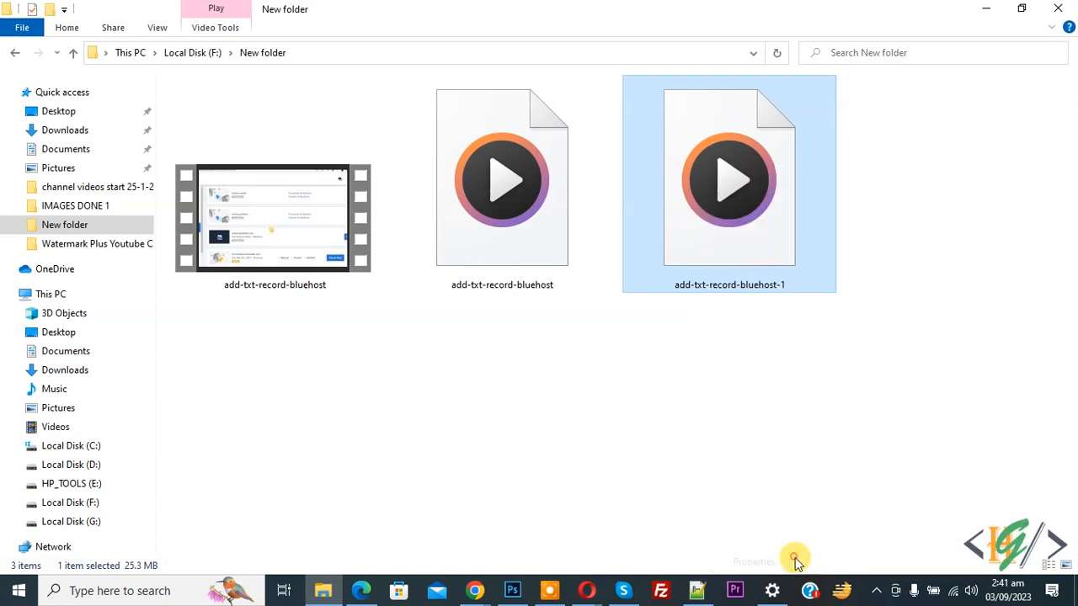
click(795, 559)
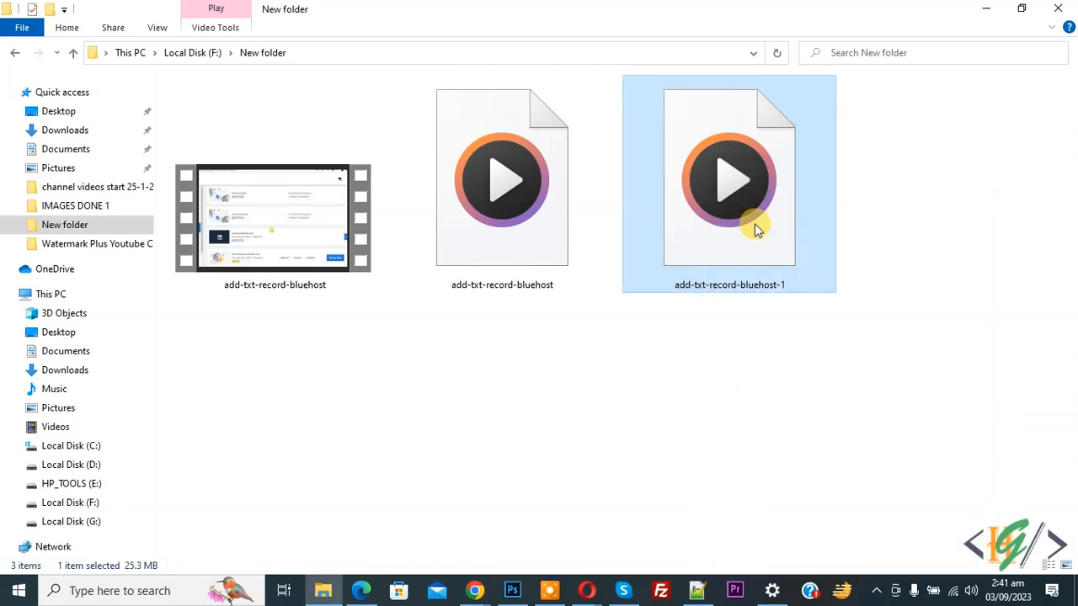
mouse_move(755, 229)
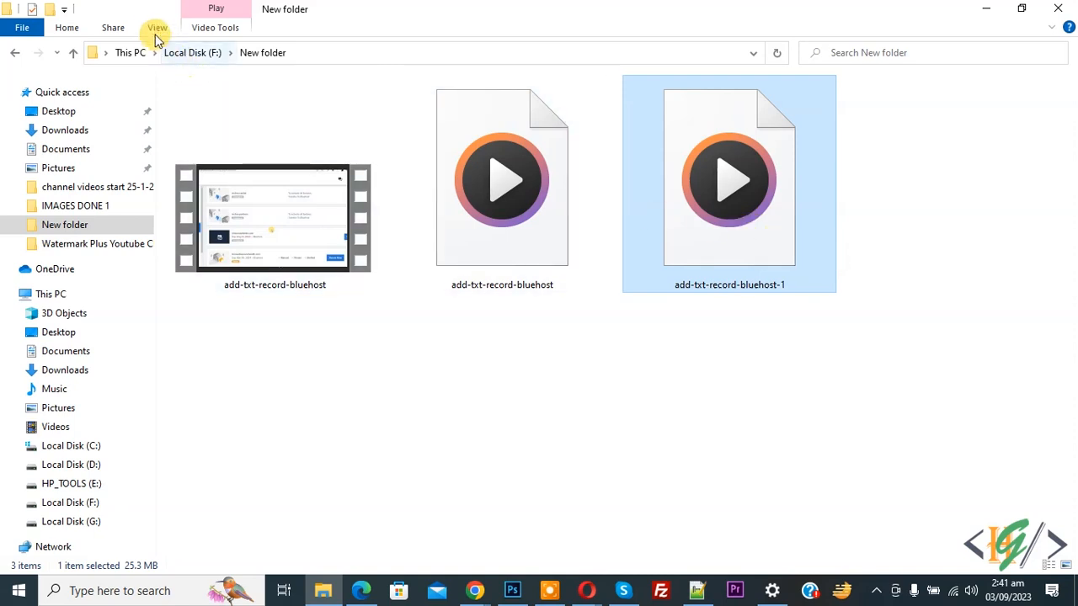
click(157, 26)
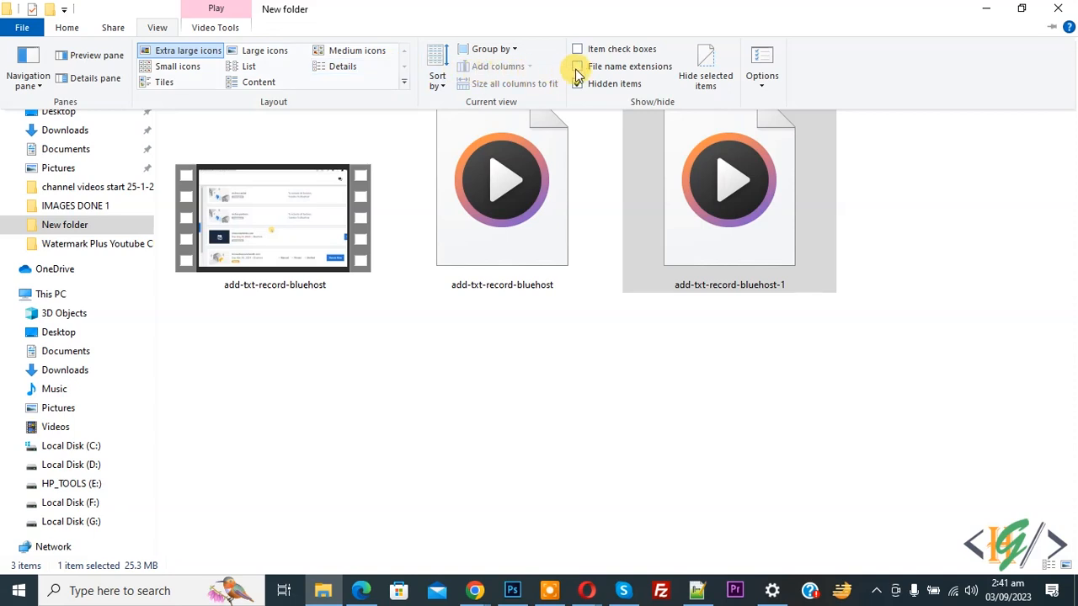
click(578, 66)
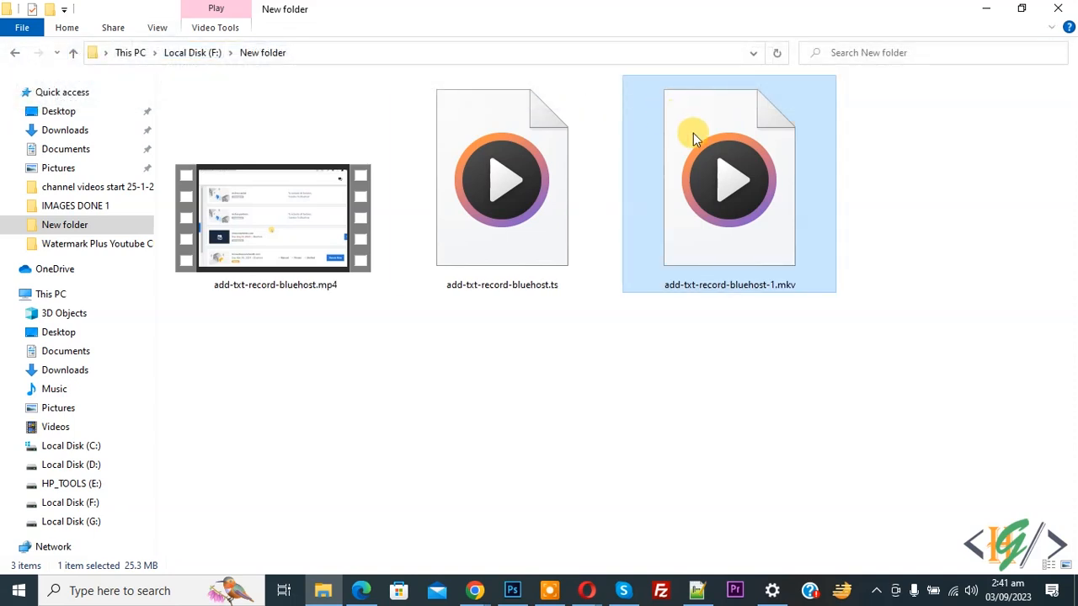
mouse_move(778, 290)
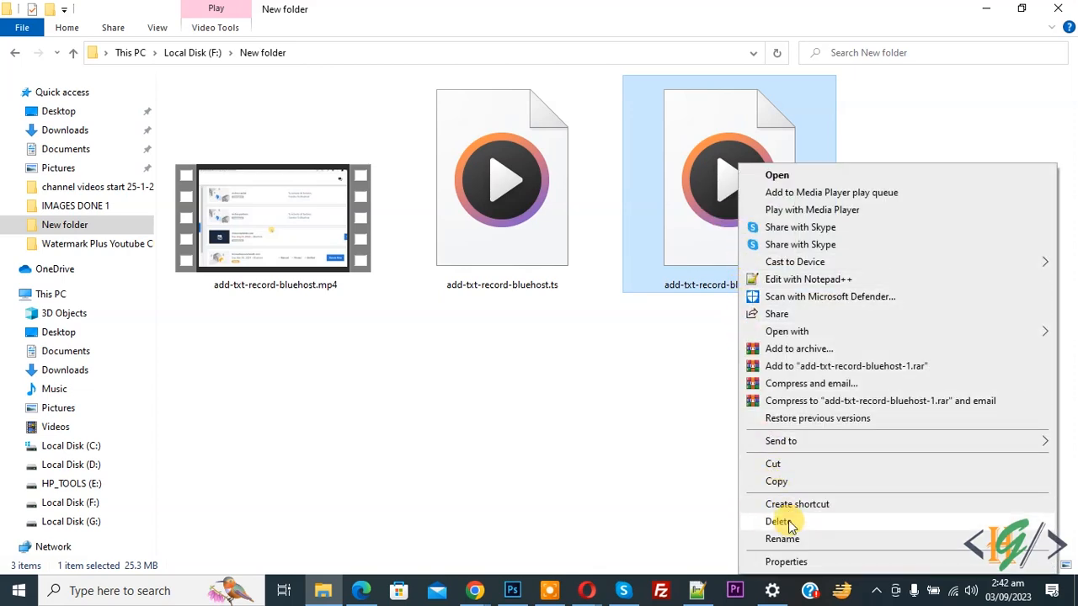
Step: Rename add-txt-record-bluehost-1.mkv to .mp4 and accept the extension-change warning
click(782, 539)
text(add-txt-record-bluehost-1.mp4)
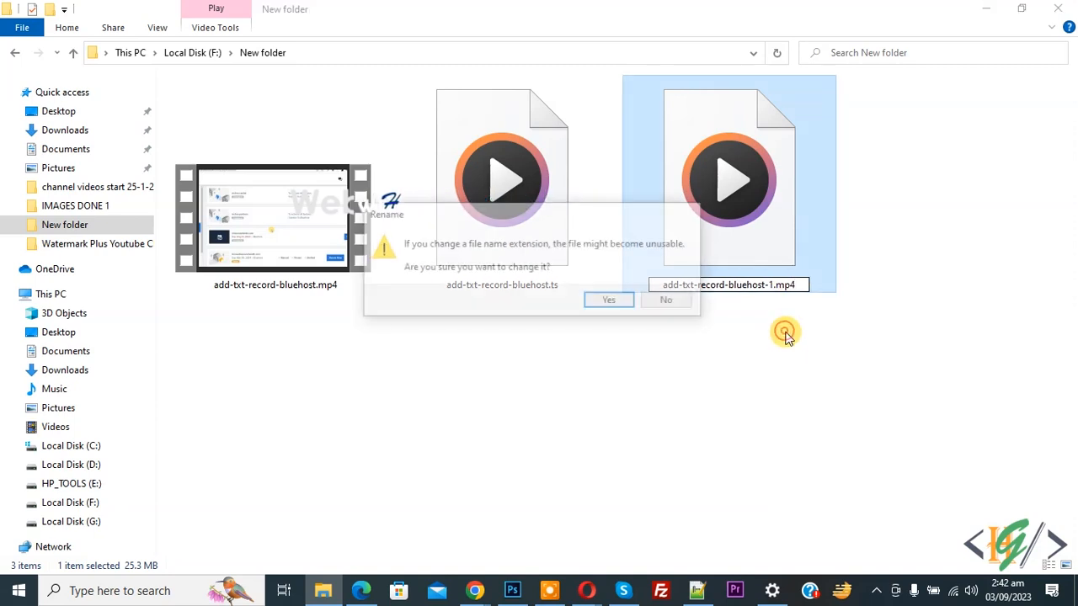
click(608, 299)
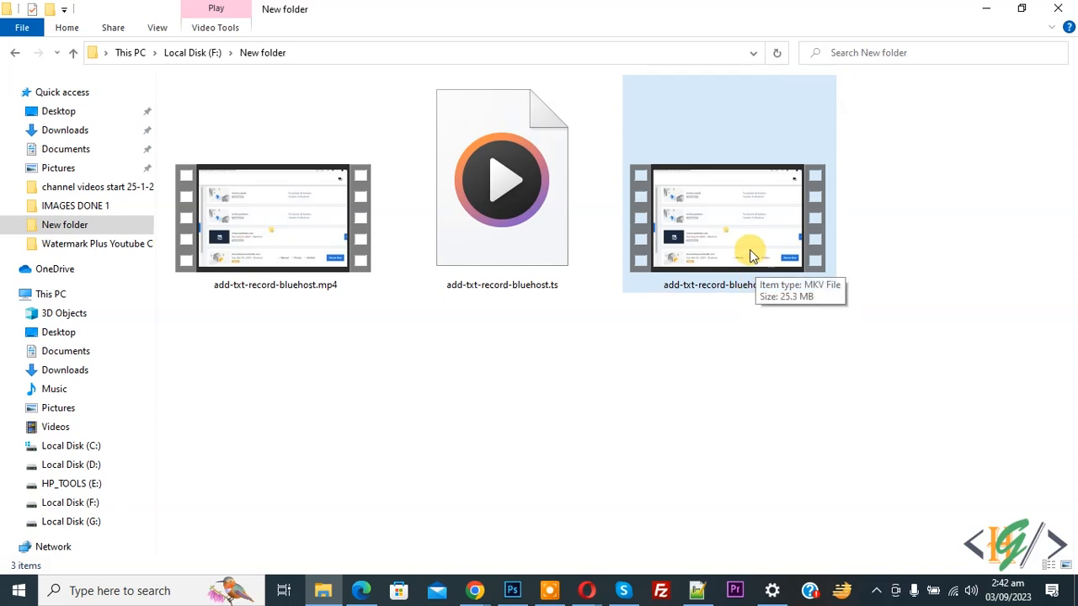
mouse_move(740, 244)
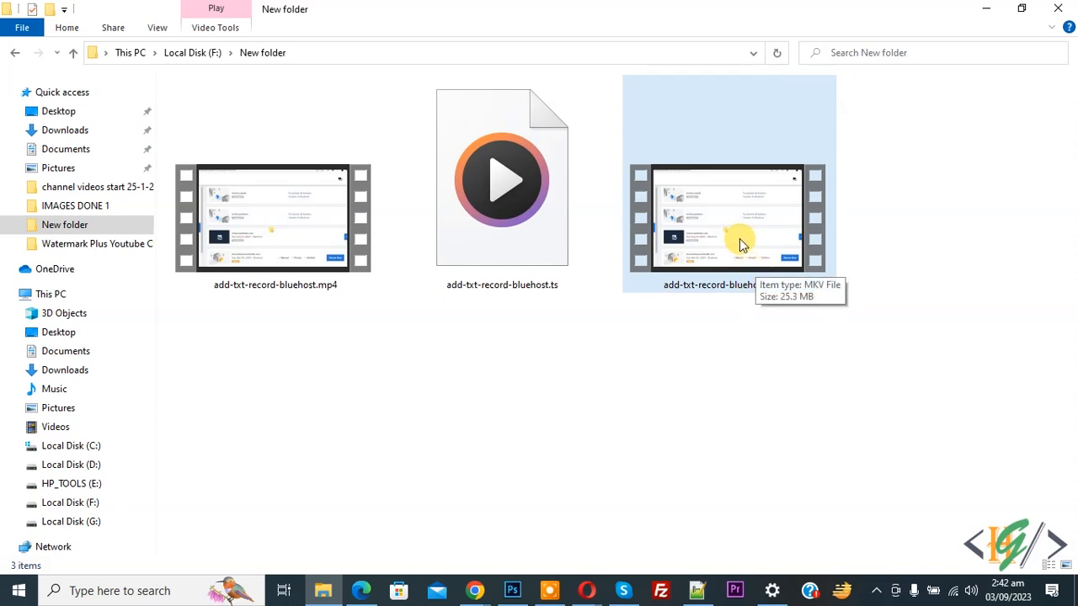
mouse_move(778, 246)
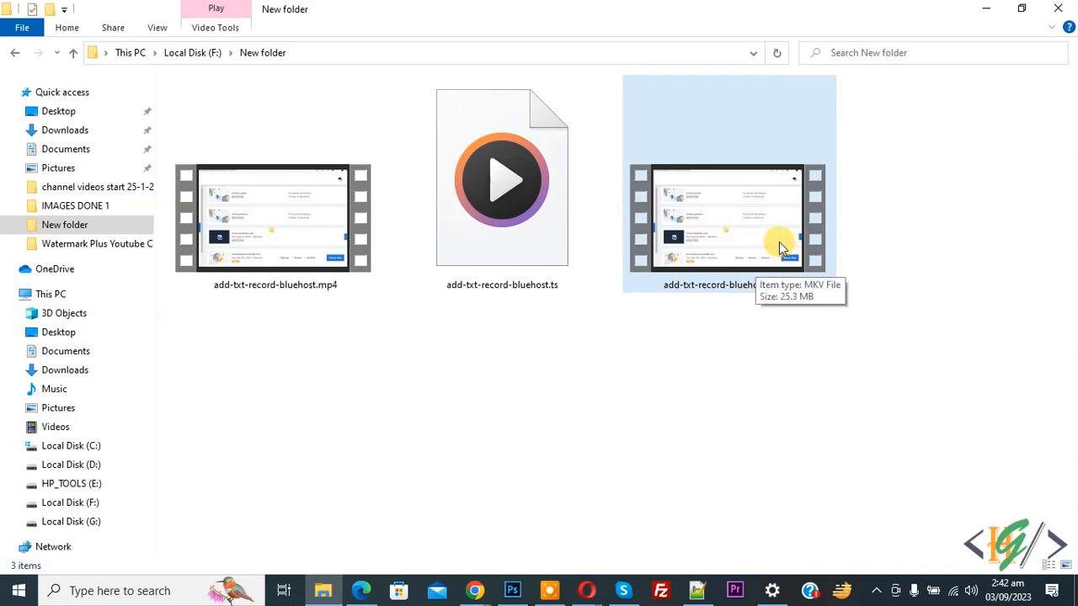
Step: Open Properties for add-txt-record-bluehost-1.mp4 to confirm its type is MP4 File
right_click(728, 219)
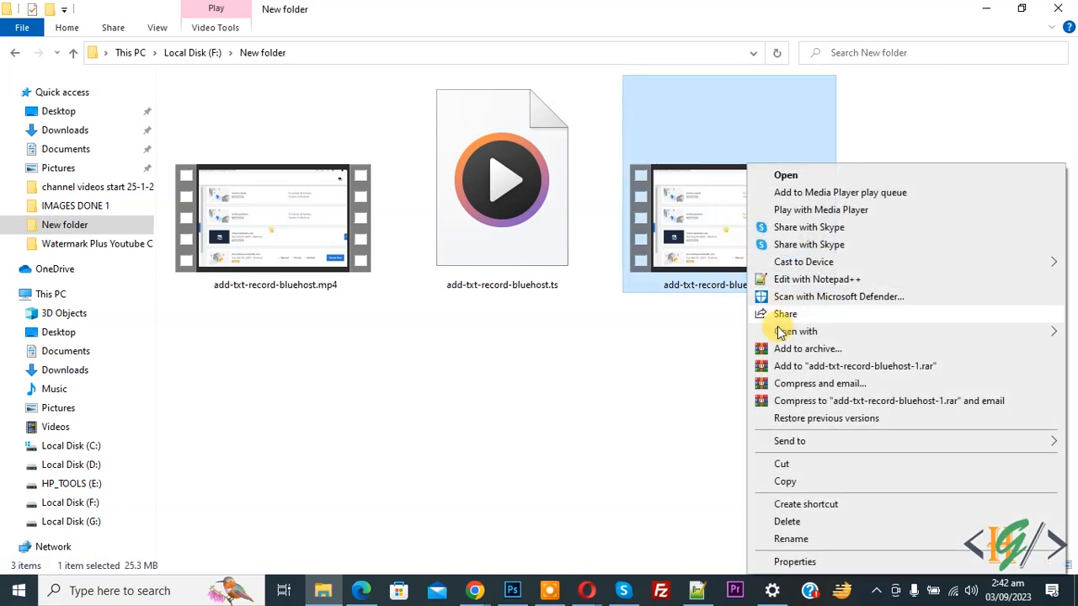
click(794, 561)
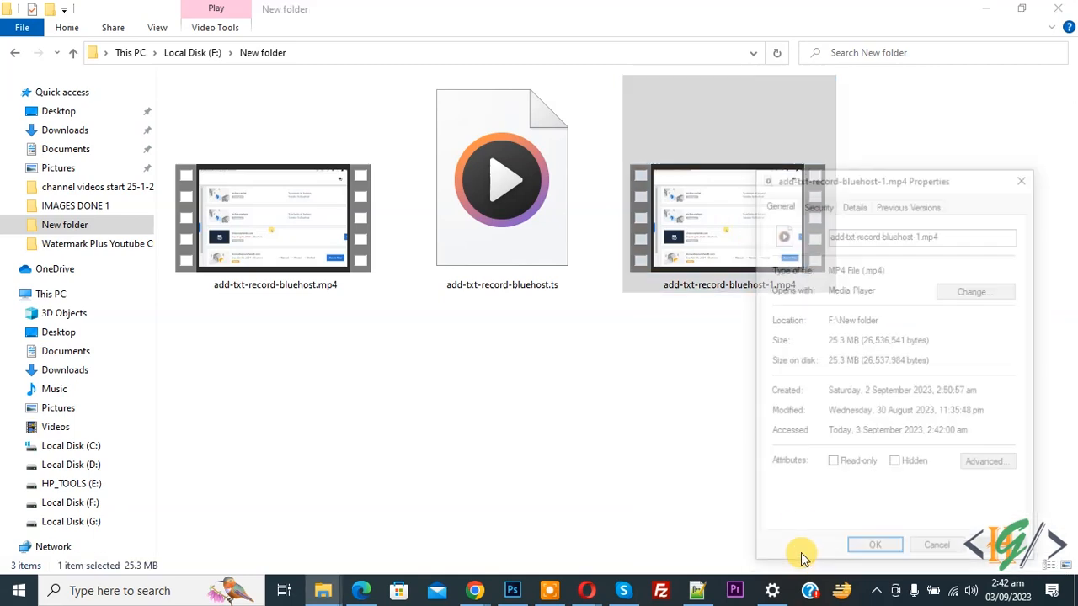